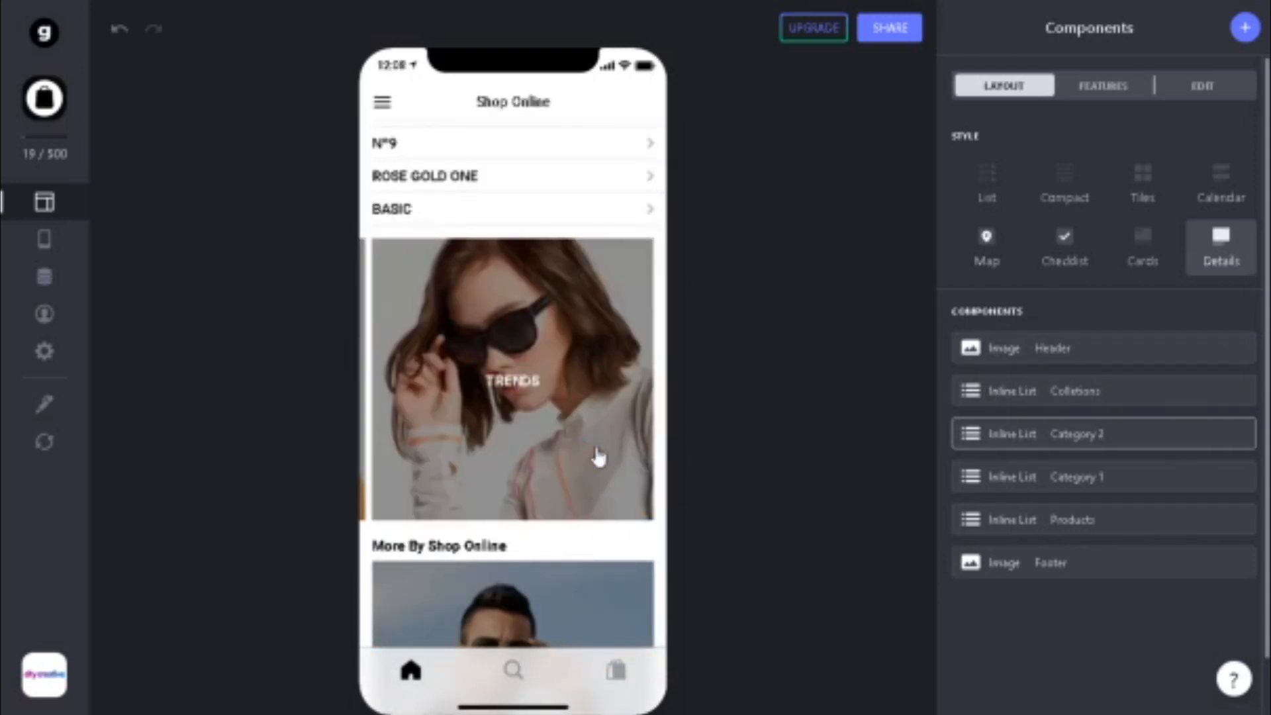
pyautogui.moveTo(676, 490)
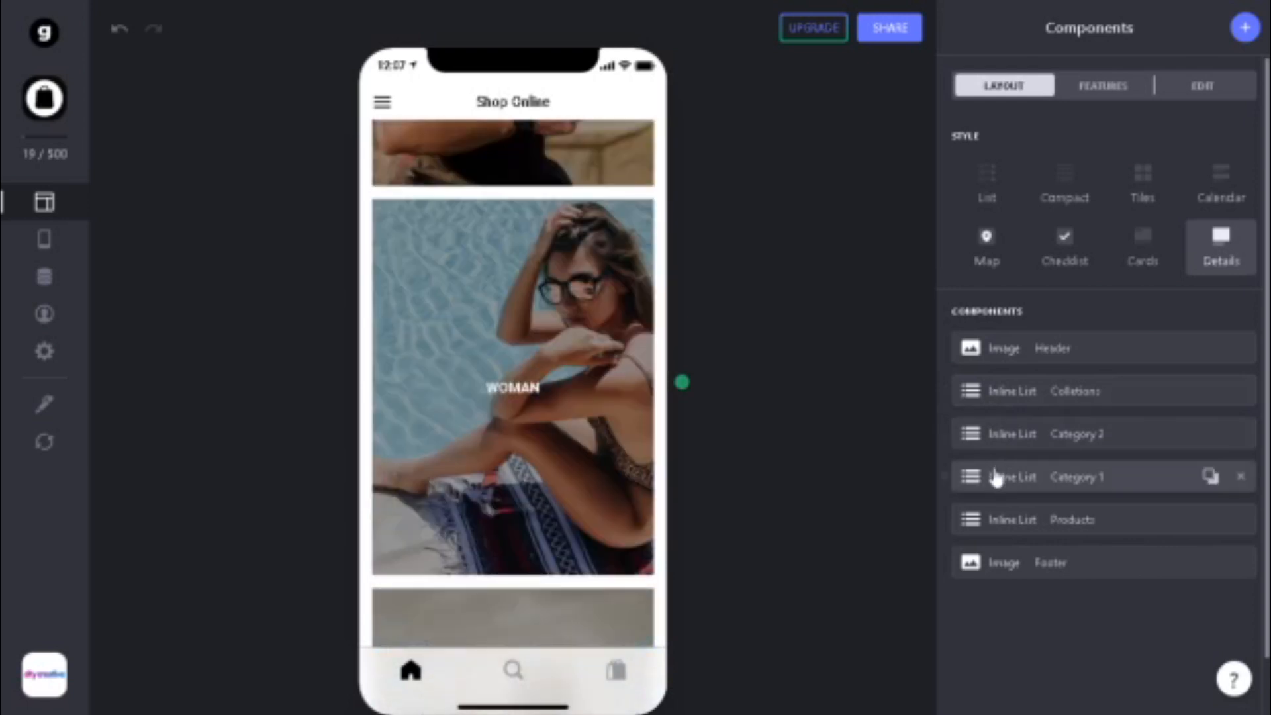
pyautogui.moveTo(1005, 511)
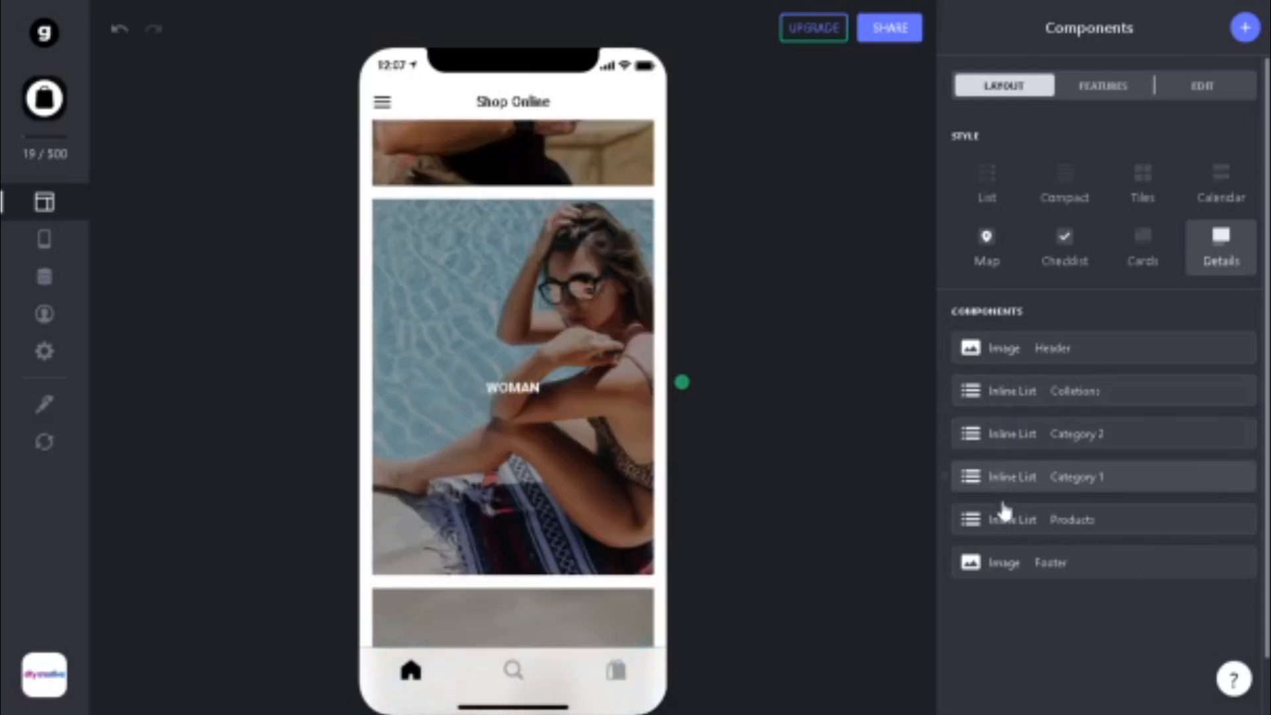
# Scroll the home recommendations, then show the Search tab's sunglasses product cards with prices
pyautogui.click(1070, 520)
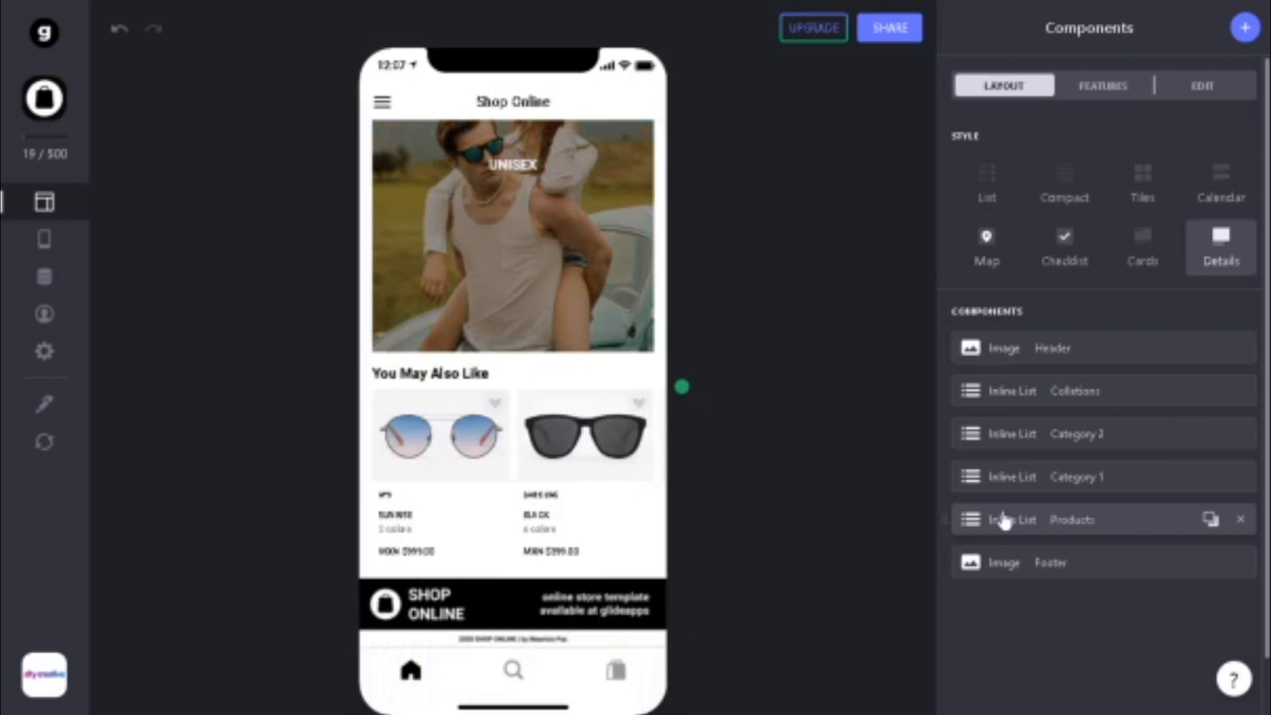
pyautogui.moveTo(1009, 562)
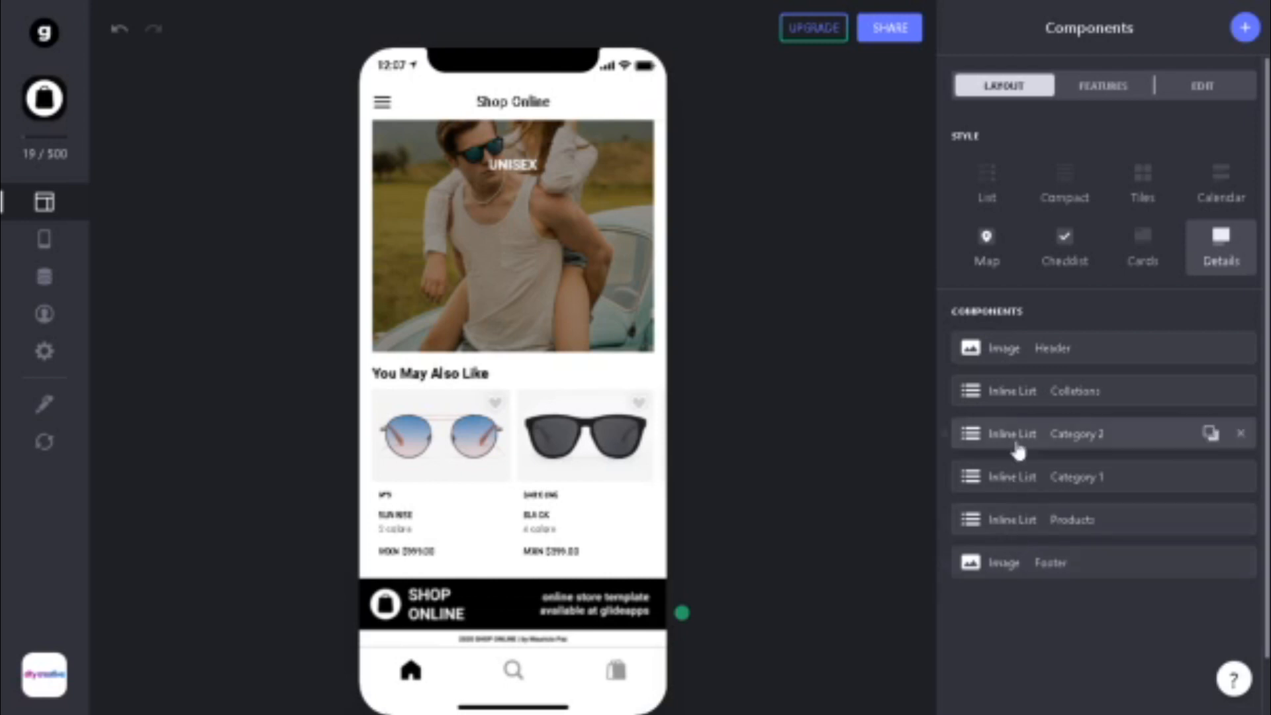
pyautogui.click(512, 669)
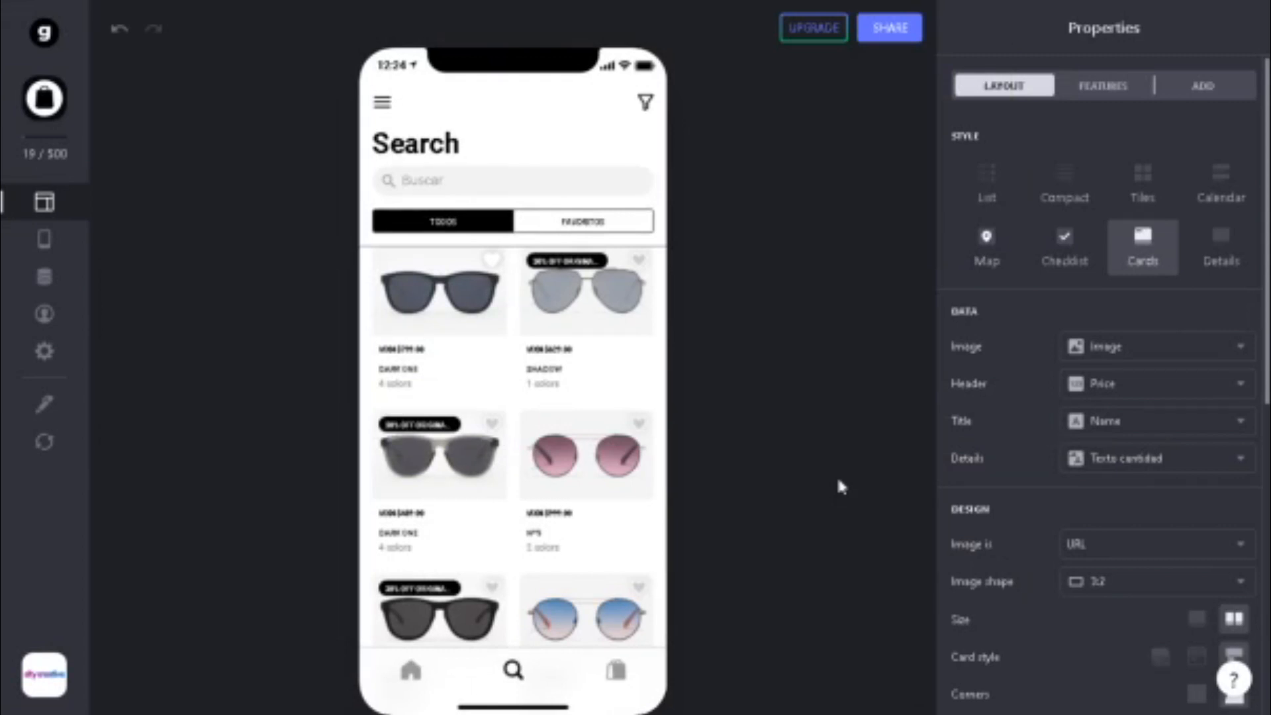
pyautogui.moveTo(842, 487)
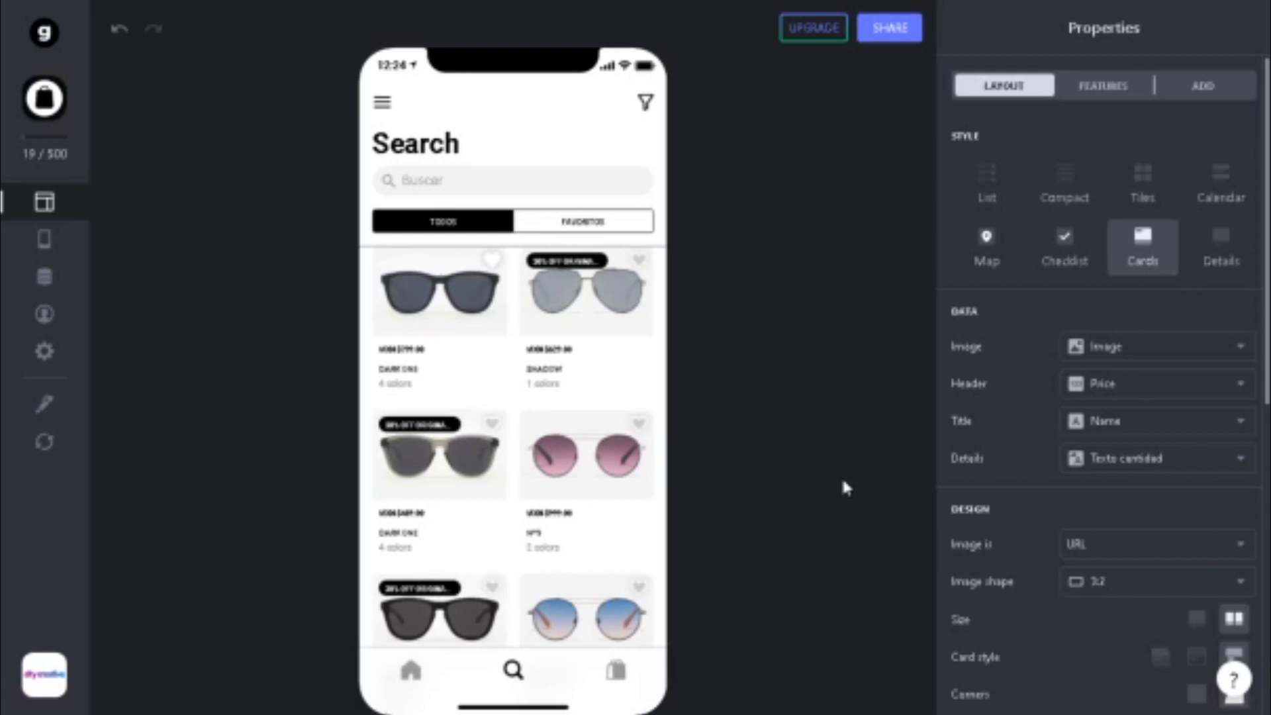
pyautogui.moveTo(582, 480)
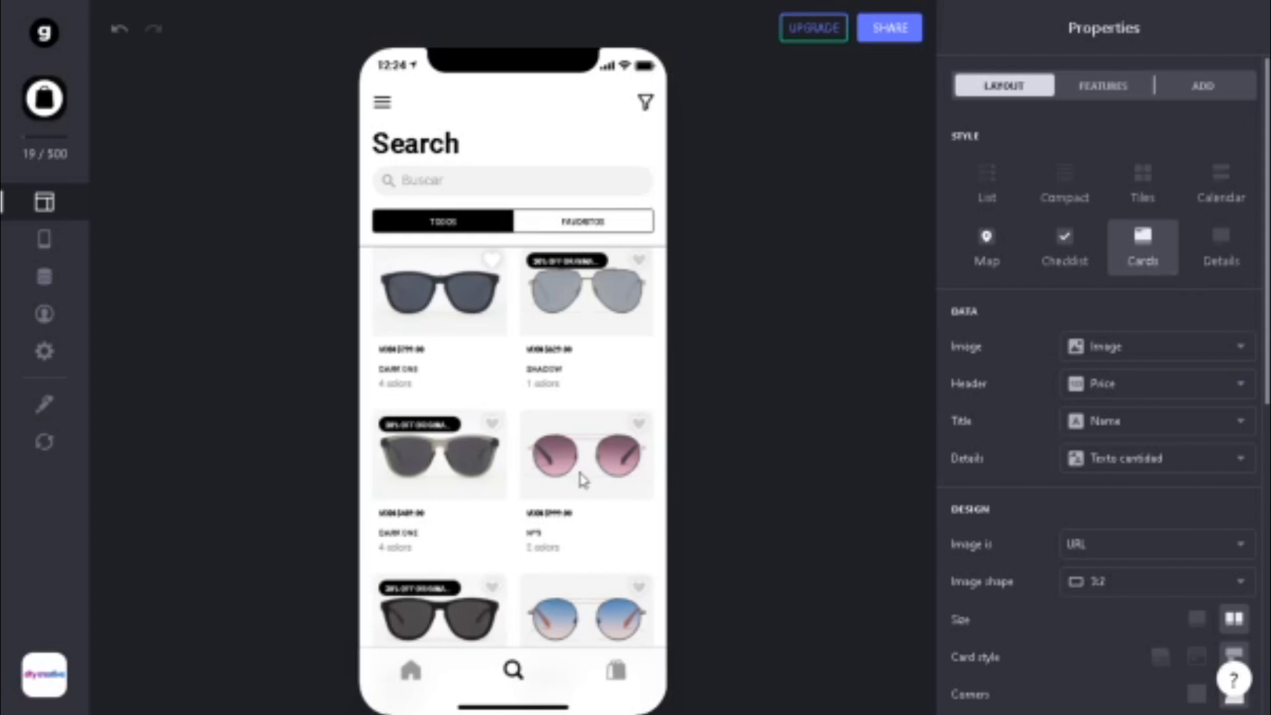
# Open the N°9 sunglasses card and scroll through its description, colours and specs
pyautogui.click(585, 454)
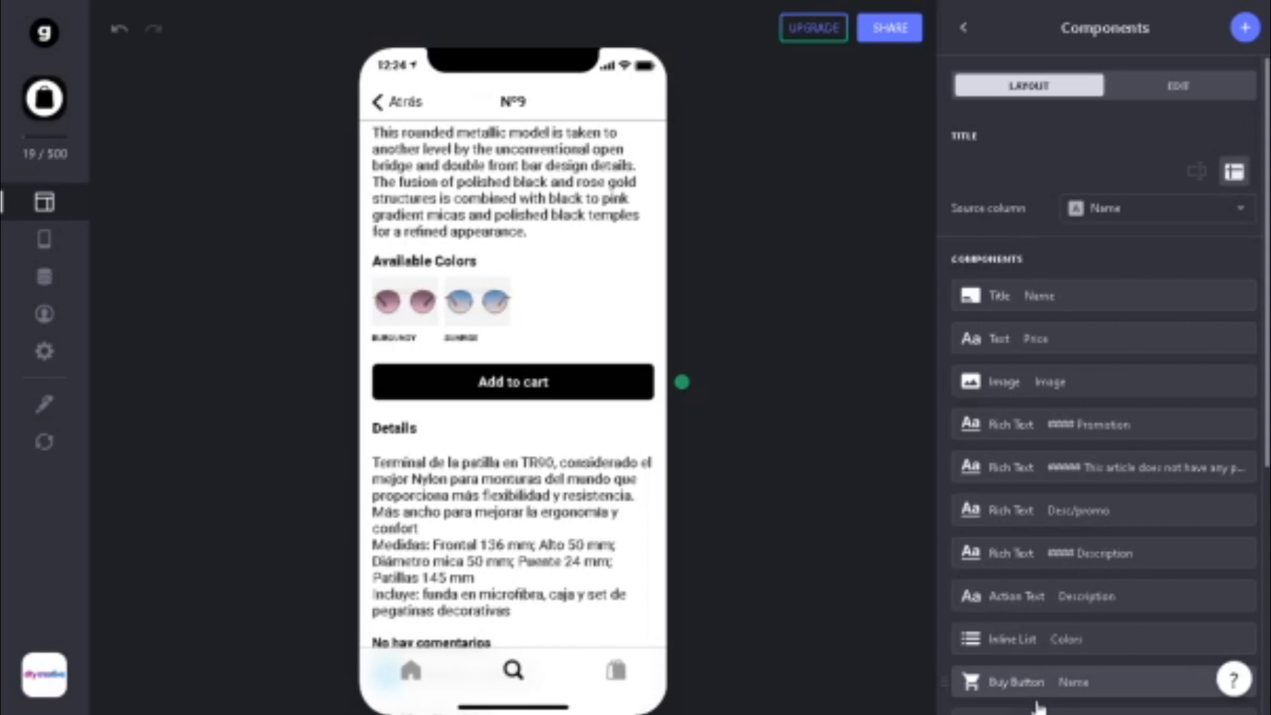
pyautogui.scroll(-3)
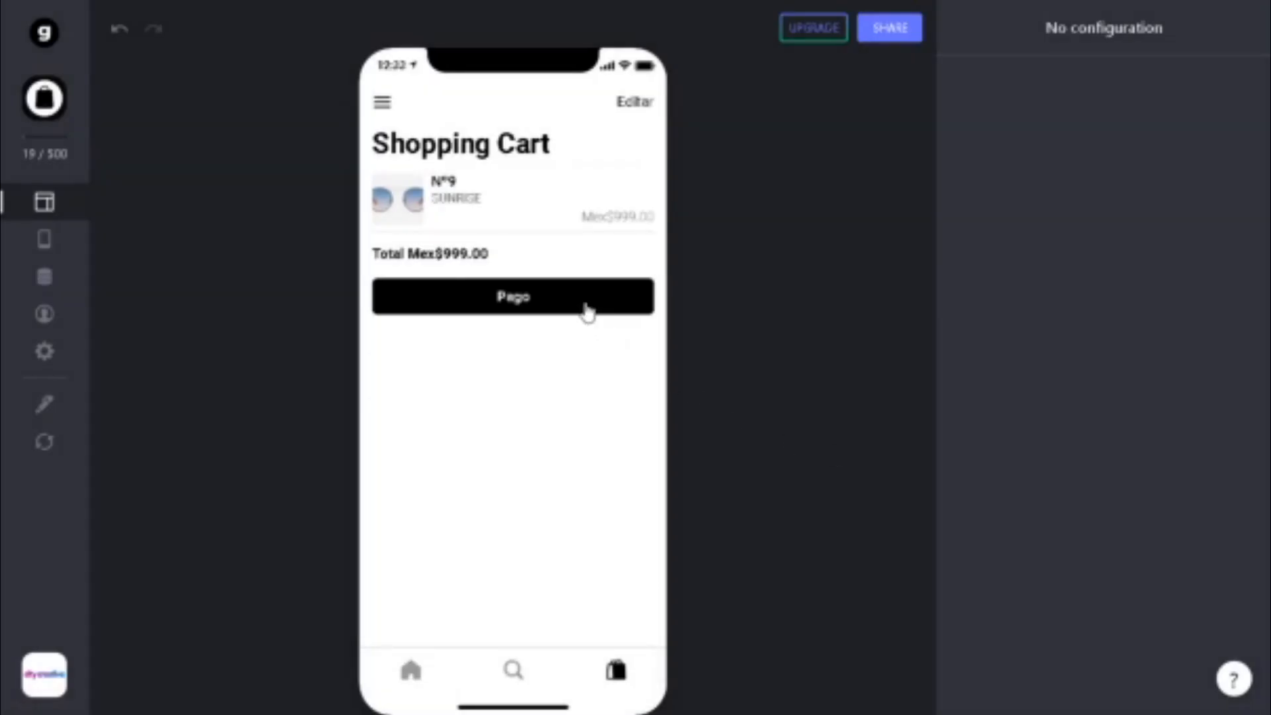
# Show the Shopping Cart with N°9 in Sunrise totalling Mex$999.00
pyautogui.click(512, 295)
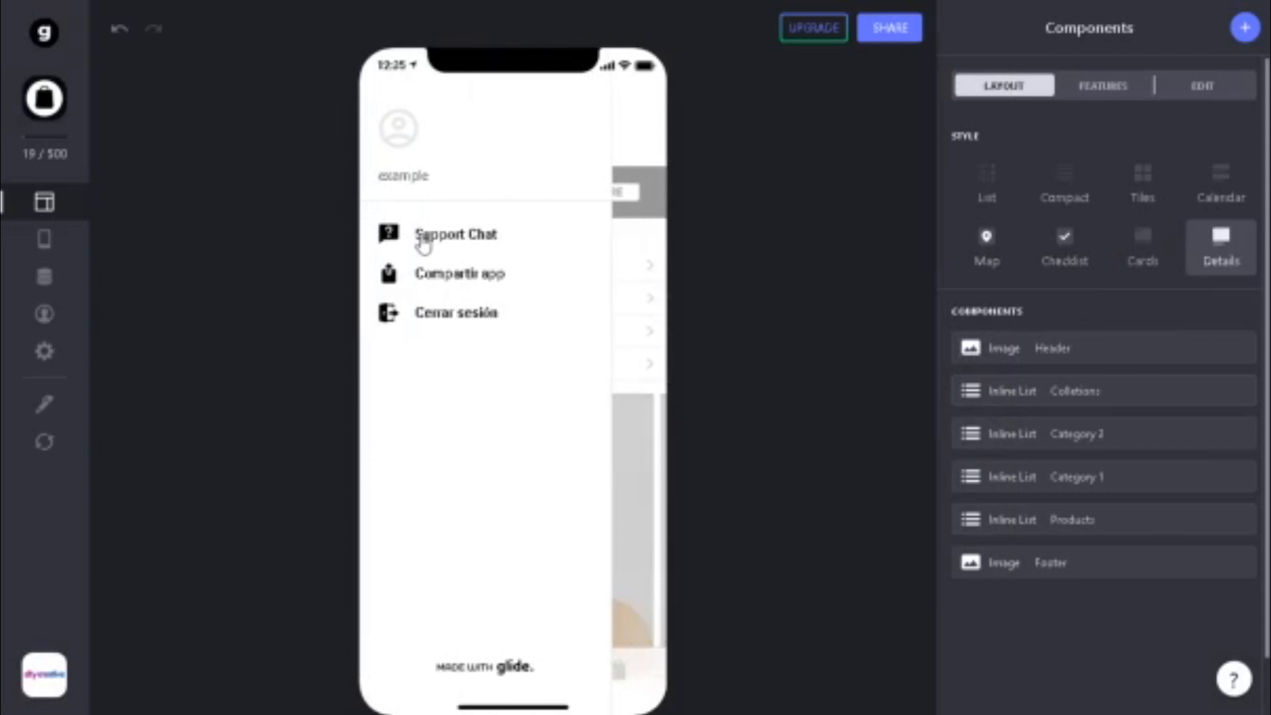
# Choose Support Chat from the app menu to see the welcome message
pyautogui.click(455, 234)
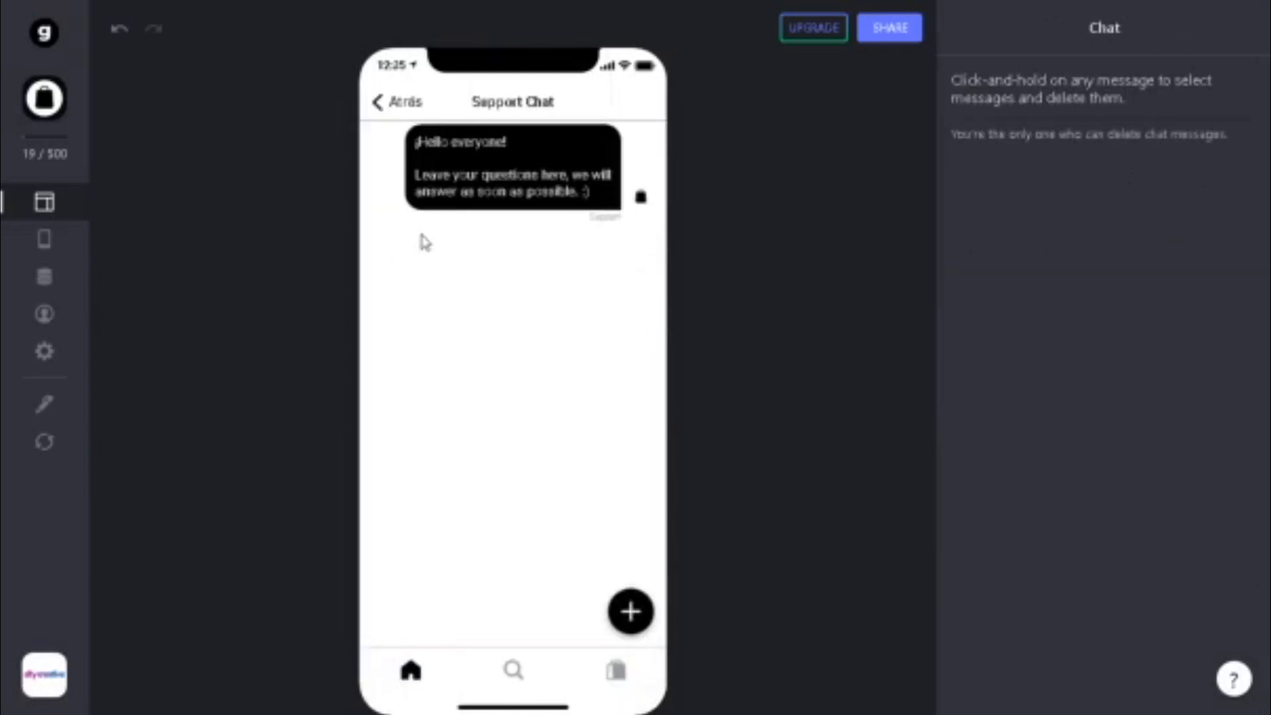